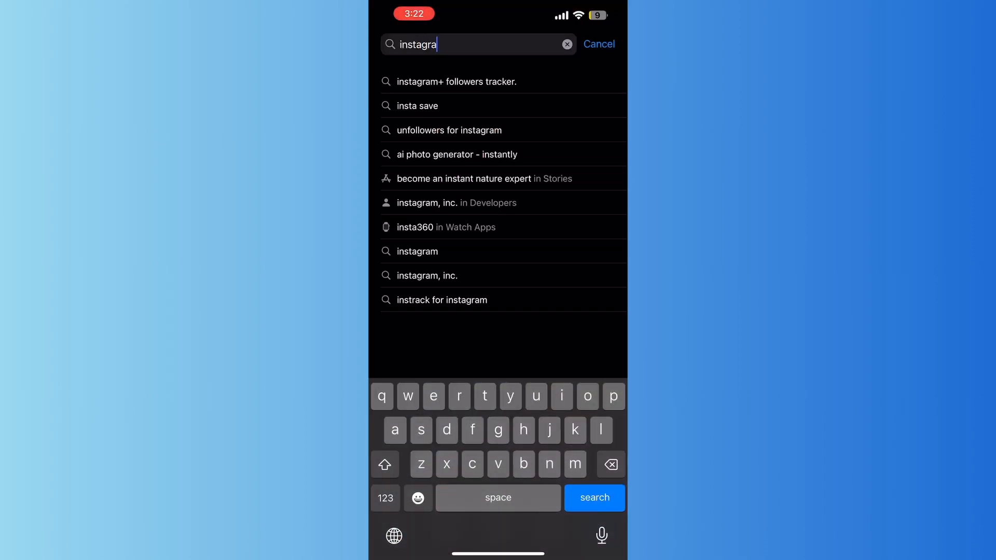
Show the App Store search results for 'instagram' from the suggestion
click(417, 251)
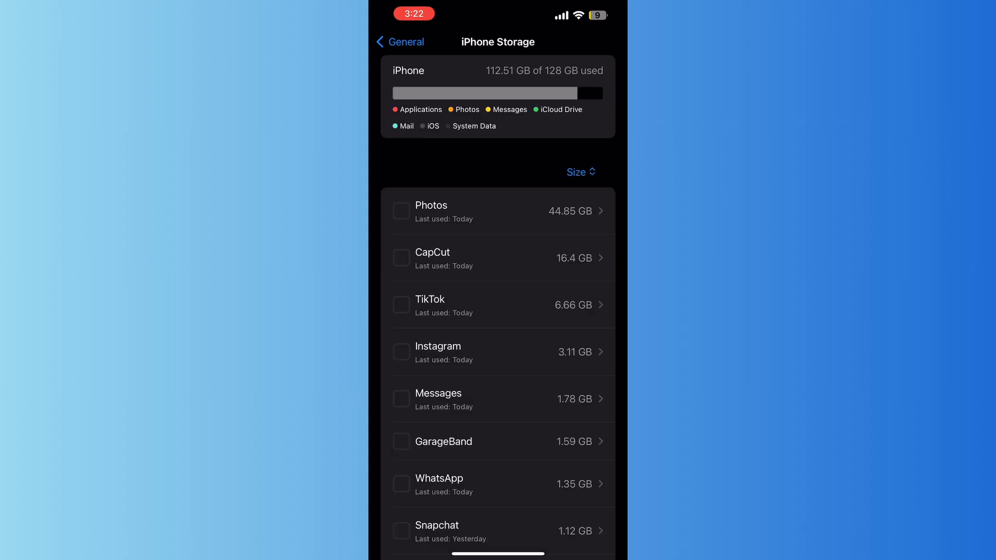
Review Instagram's 3.11 GB storage details, then return to the home screen page with its icon
scroll(down, 3)
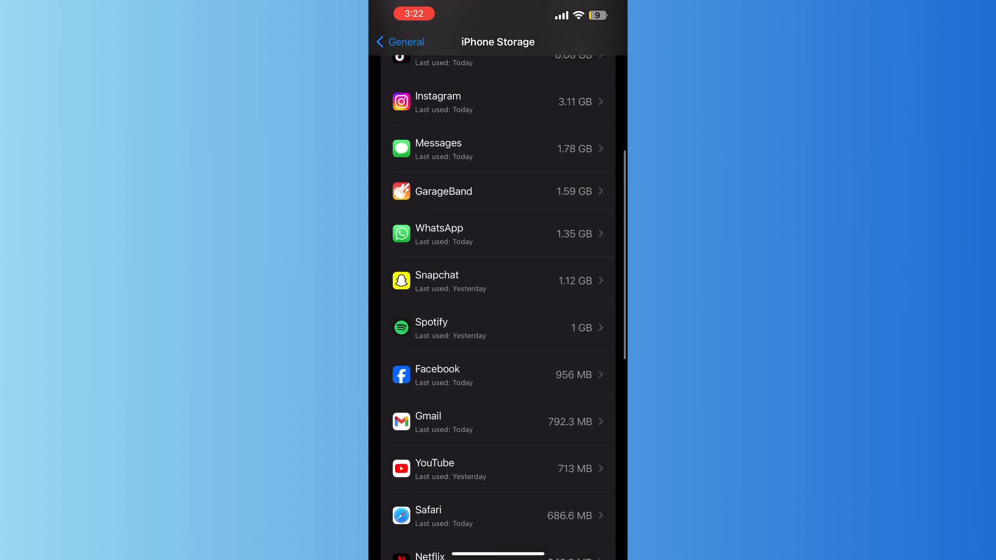
click(500, 103)
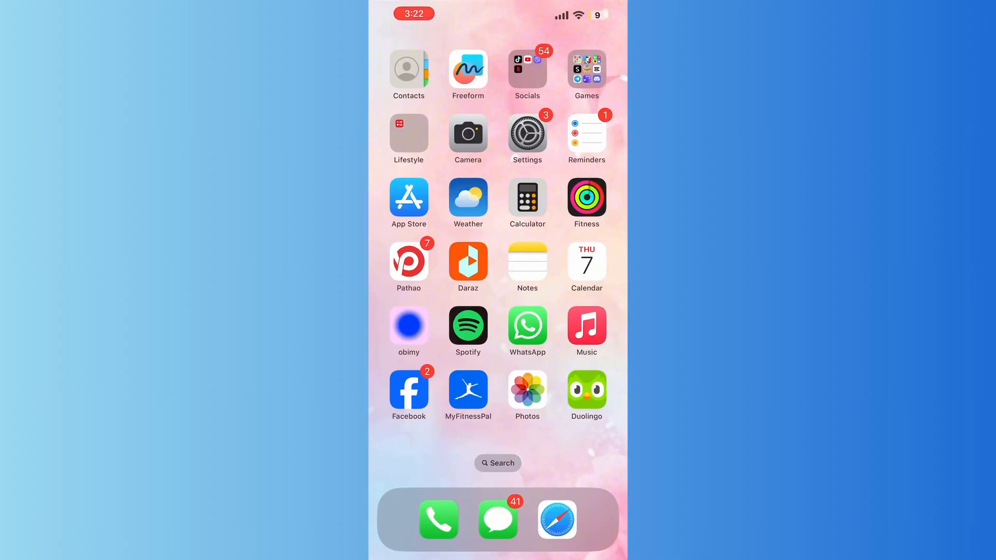
scroll(left, 3)
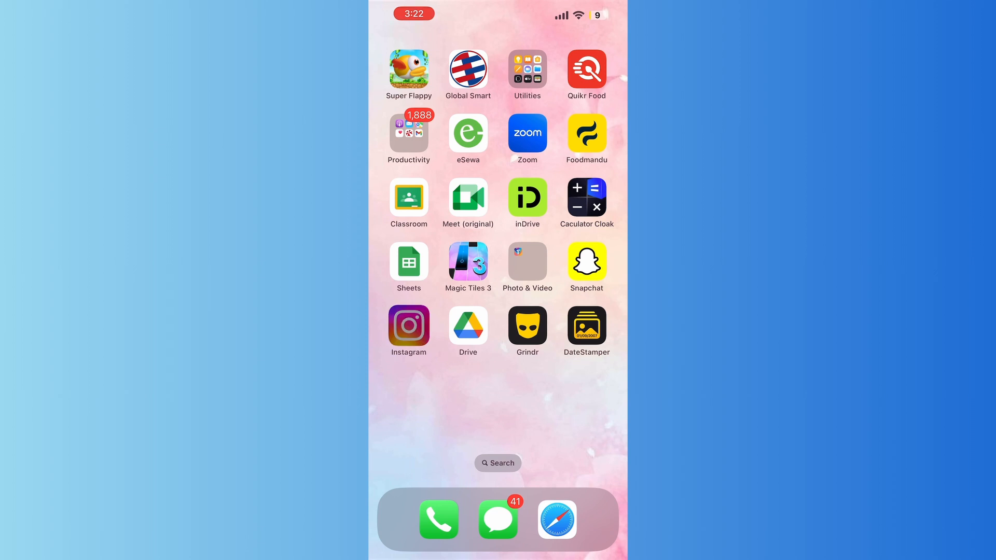